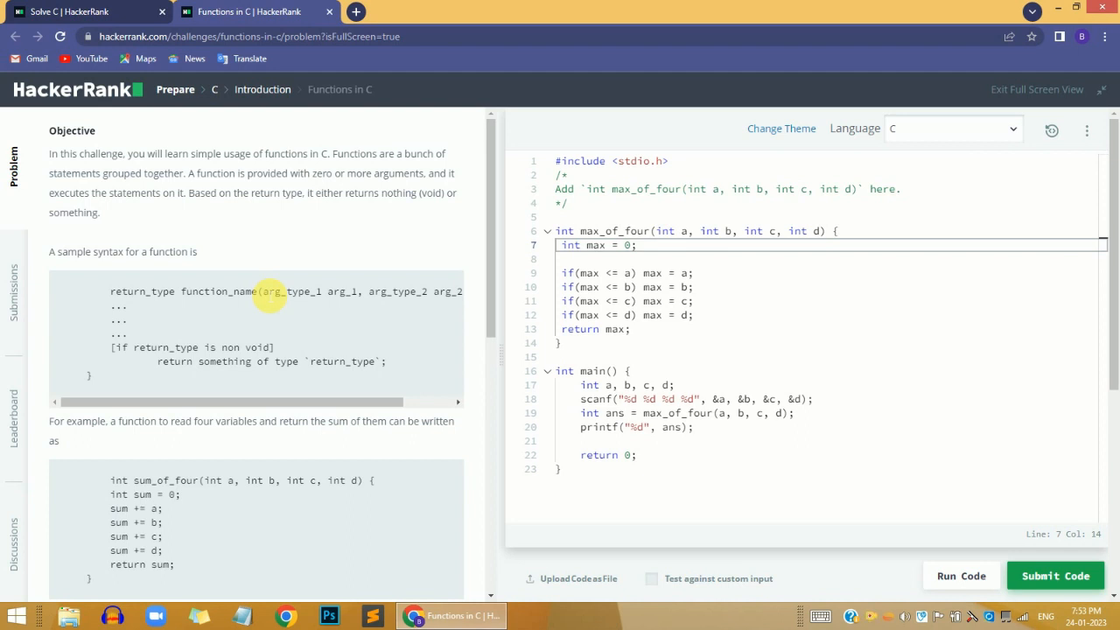
pyautogui.moveTo(188, 291)
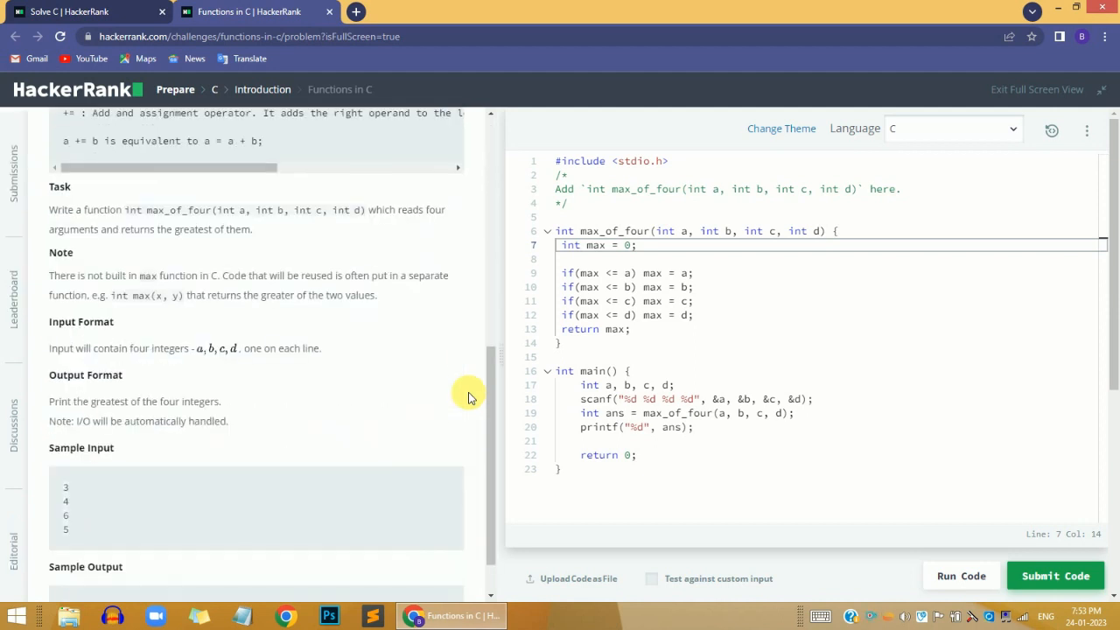
pyautogui.moveTo(51, 213)
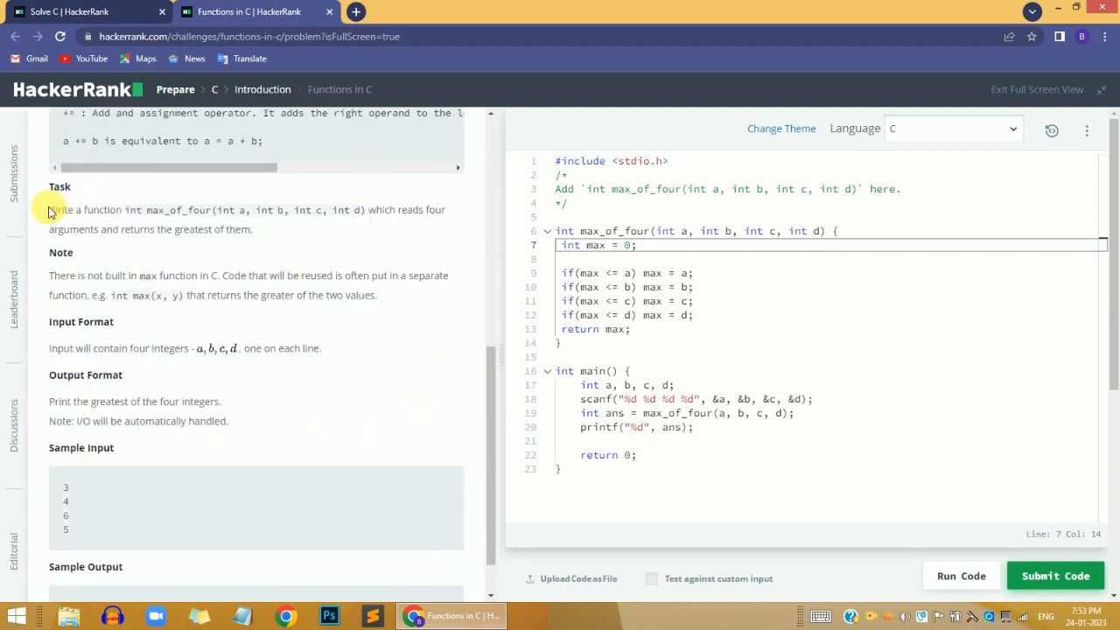
pyautogui.moveTo(49, 209); pyautogui.dragTo(118, 209)
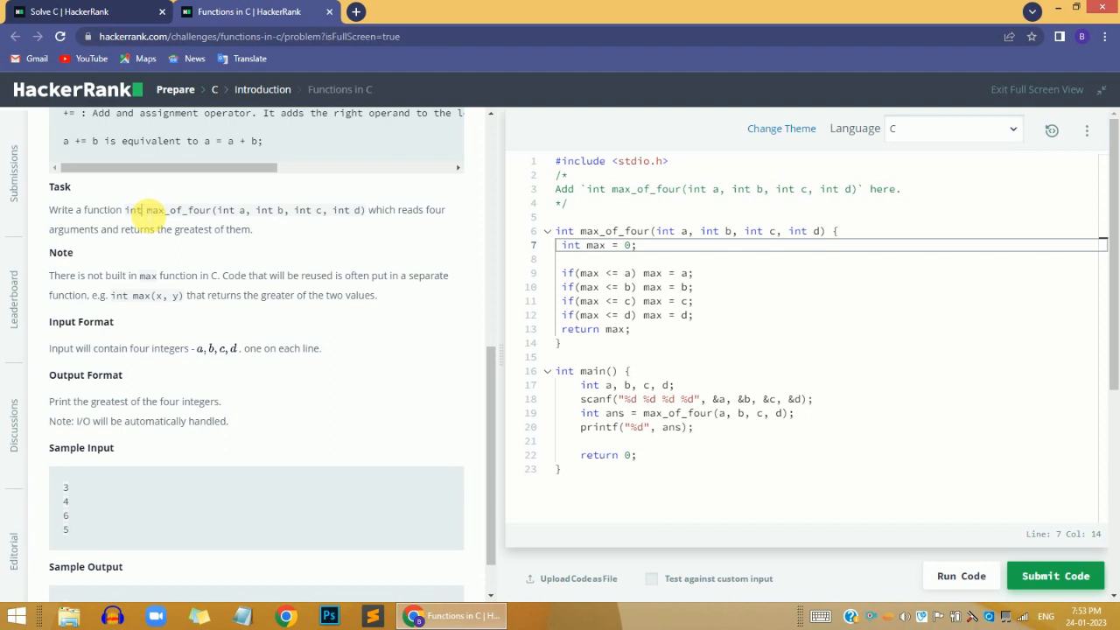
pyautogui.doubleClick(131, 209)
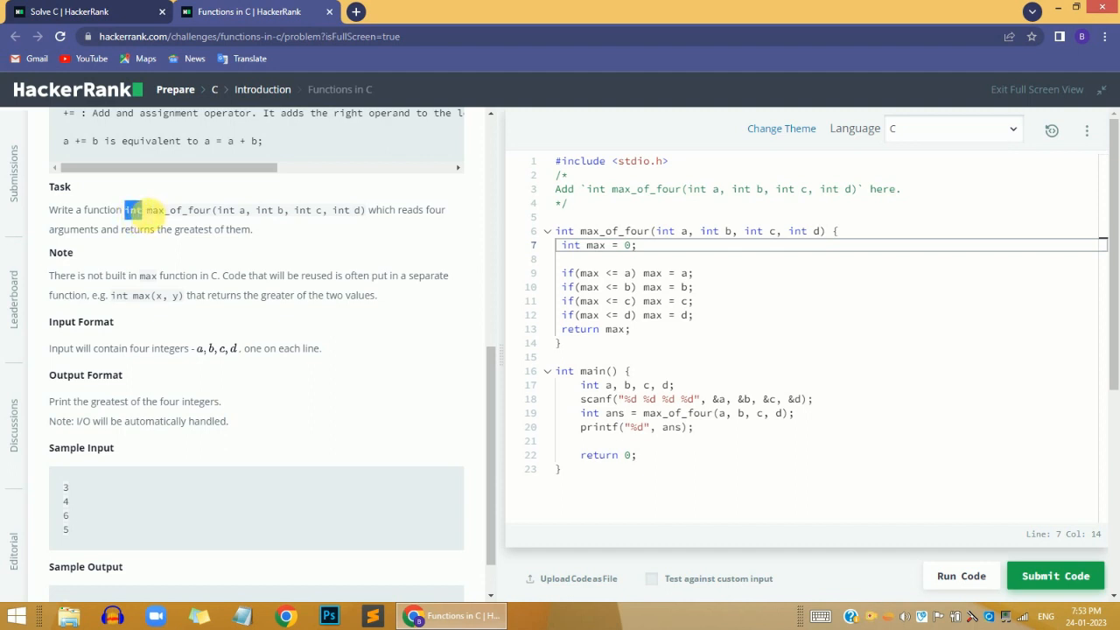
pyautogui.moveTo(144, 209); pyautogui.dragTo(207, 209)
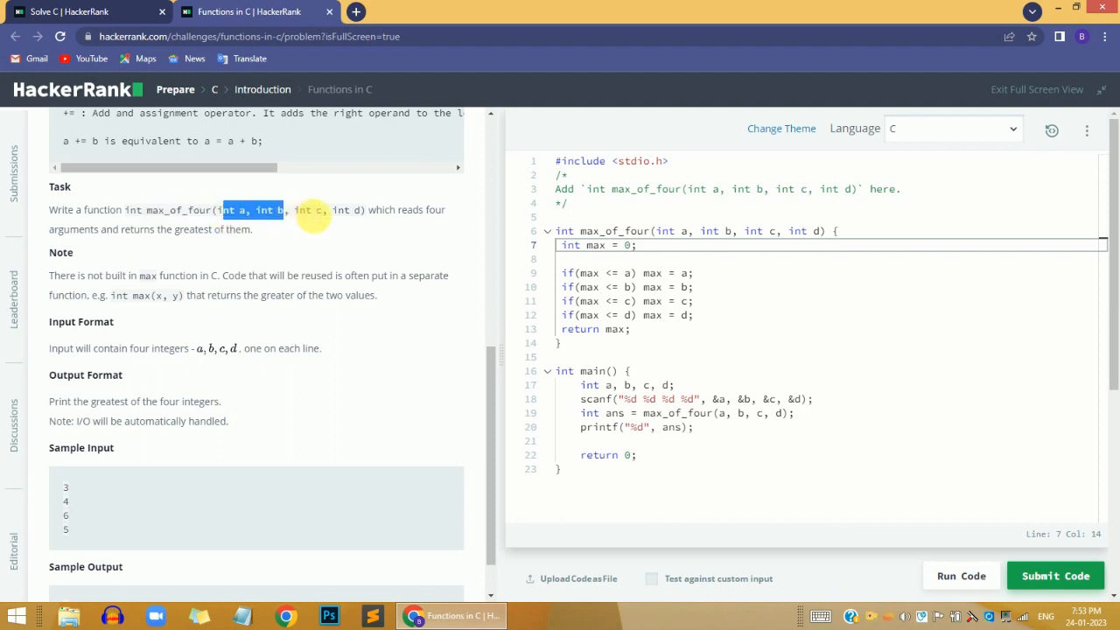
pyautogui.moveTo(223, 210); pyautogui.dragTo(355, 210)
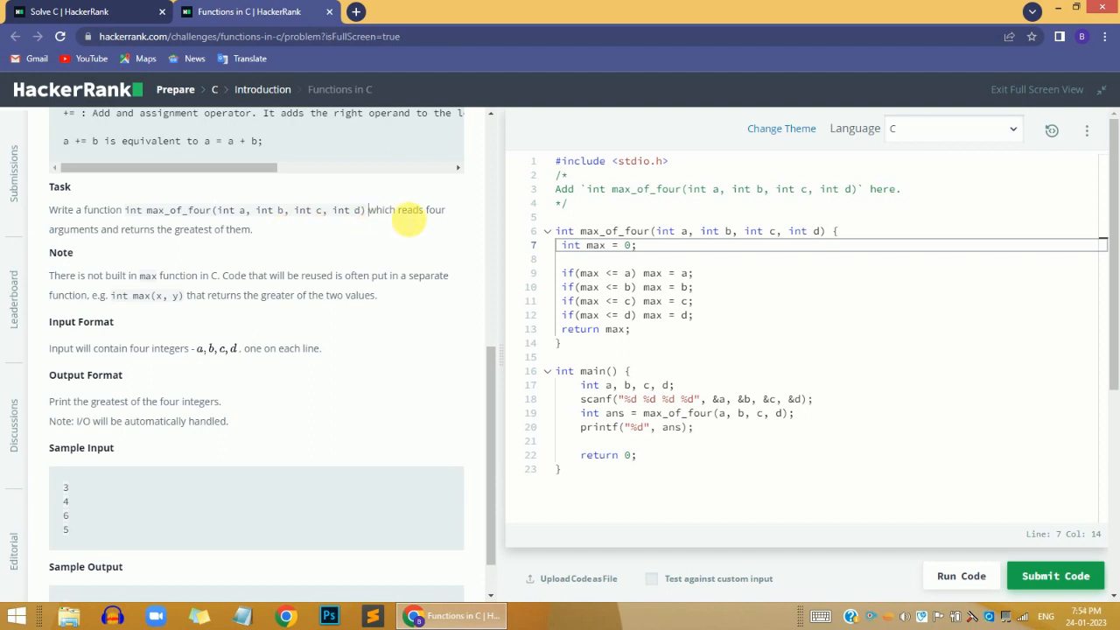
pyautogui.moveTo(369, 209); pyautogui.dragTo(262, 229)
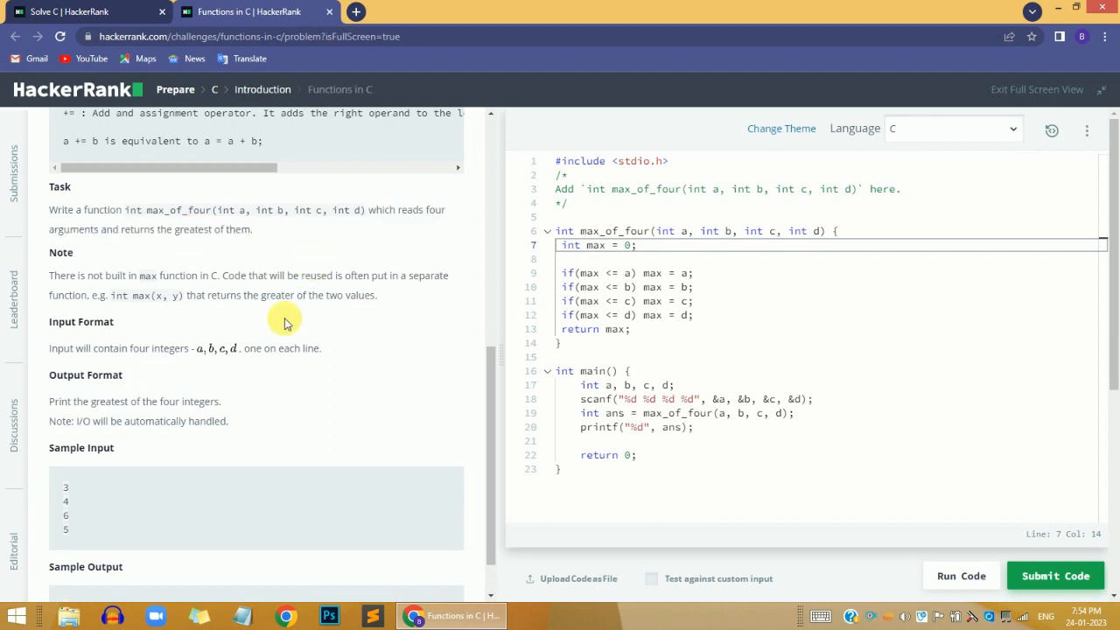
pyautogui.scroll(-3)
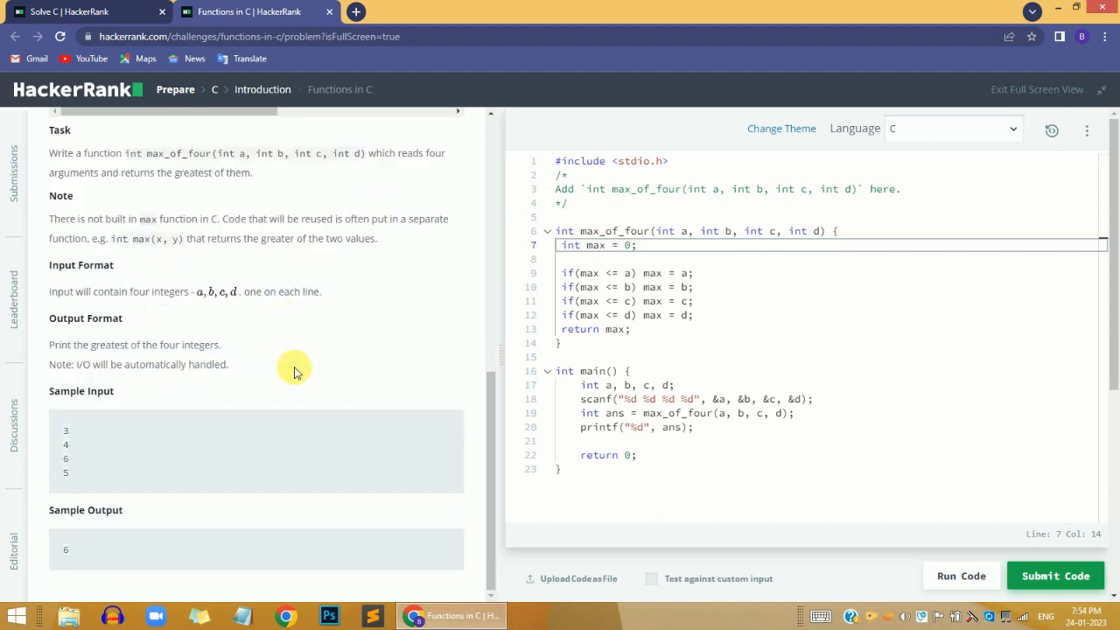
pyautogui.moveTo(73, 484)
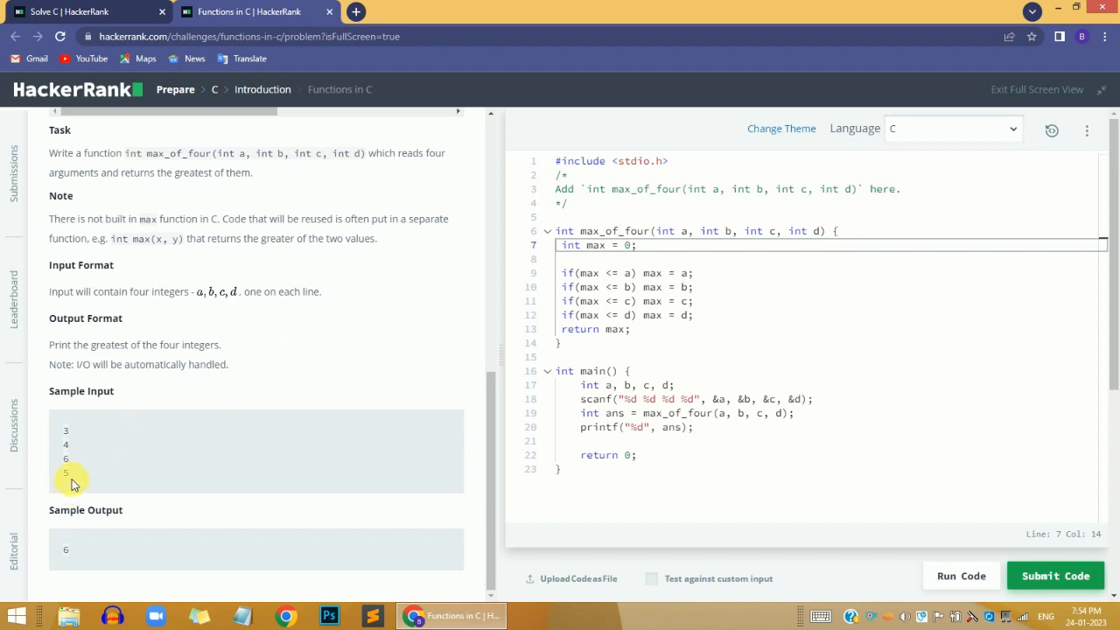
pyautogui.moveTo(68, 428); pyautogui.dragTo(68, 474)
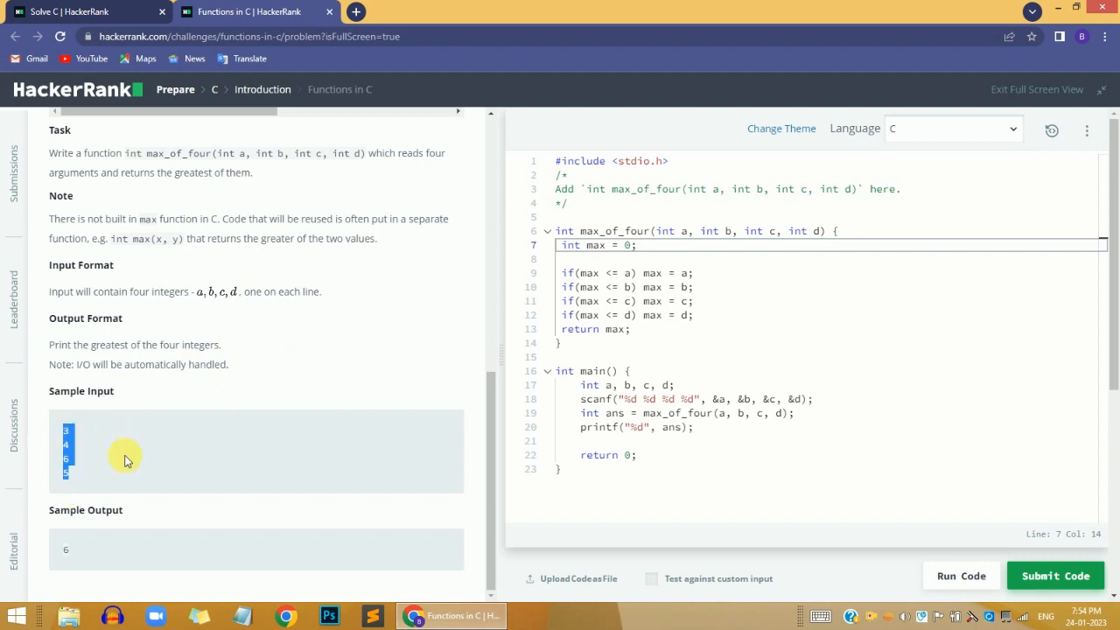
pyautogui.click(104, 471)
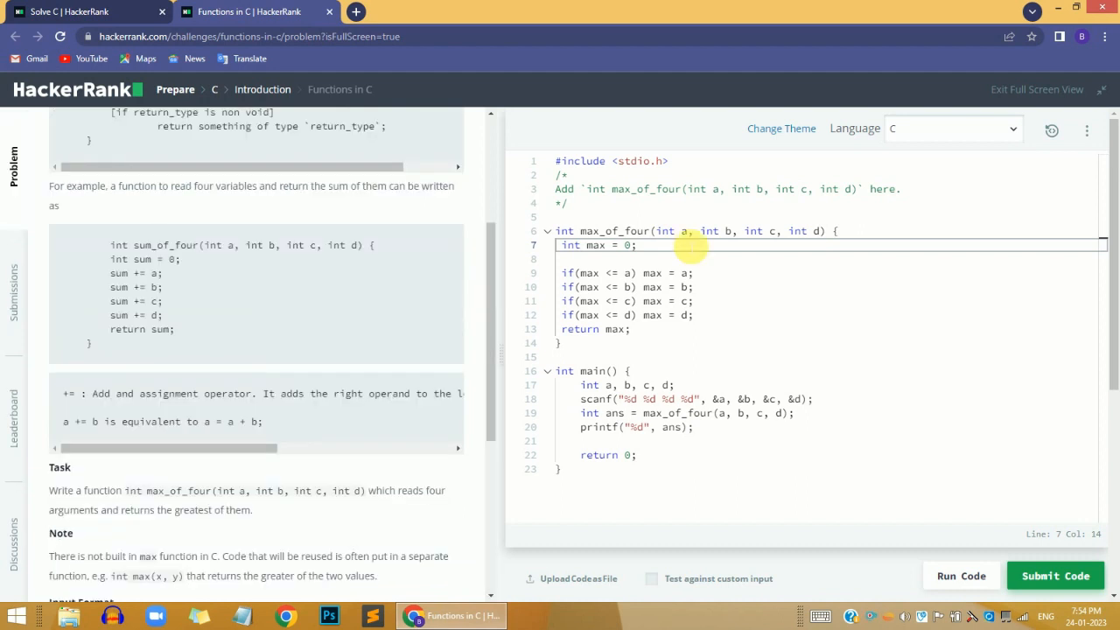
pyautogui.doubleClick(631, 230)
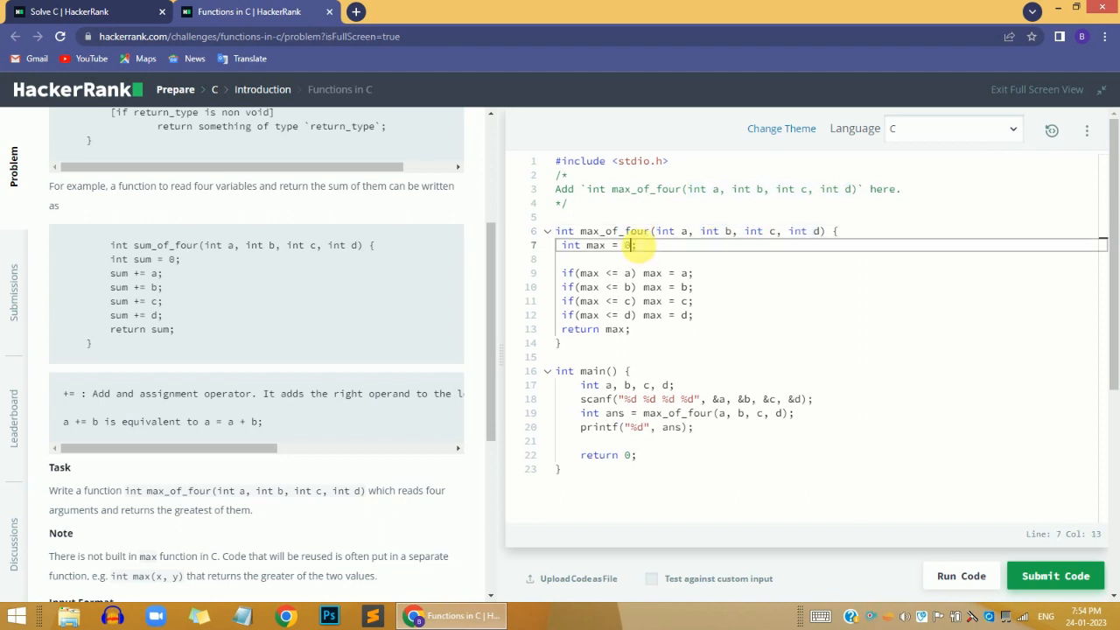
pyautogui.write('0')
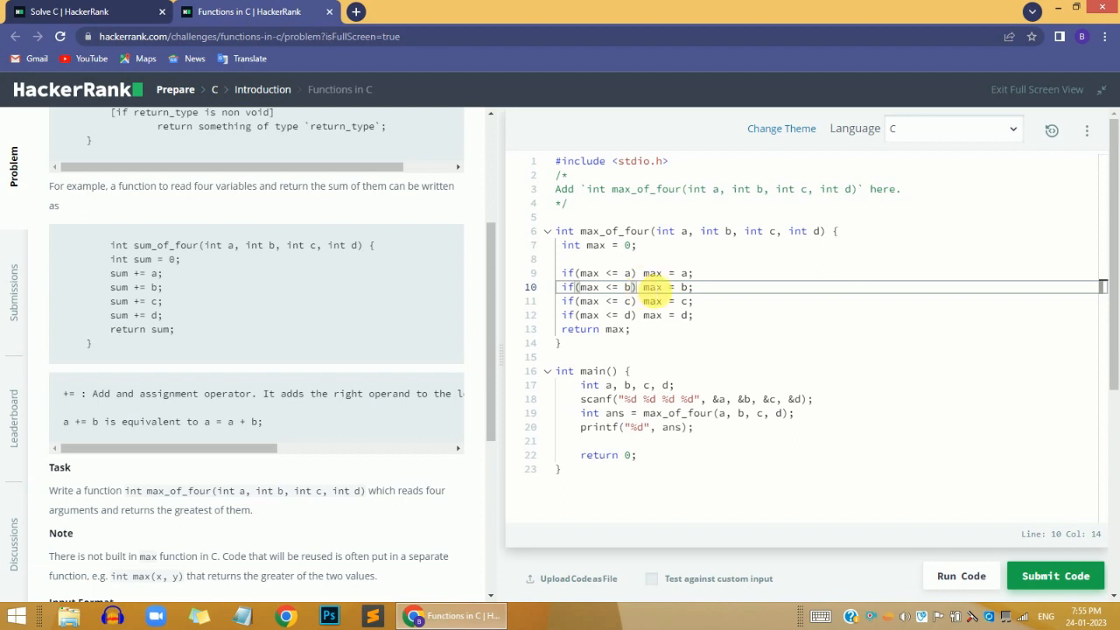
pyautogui.moveTo(652, 272)
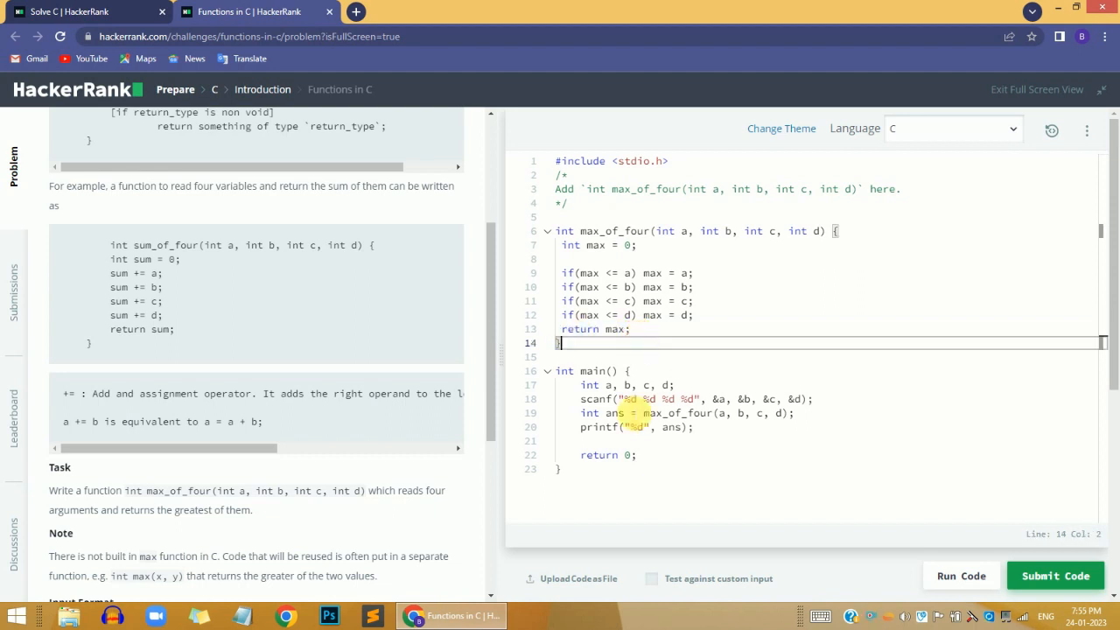
pyautogui.doubleClick(613, 412)
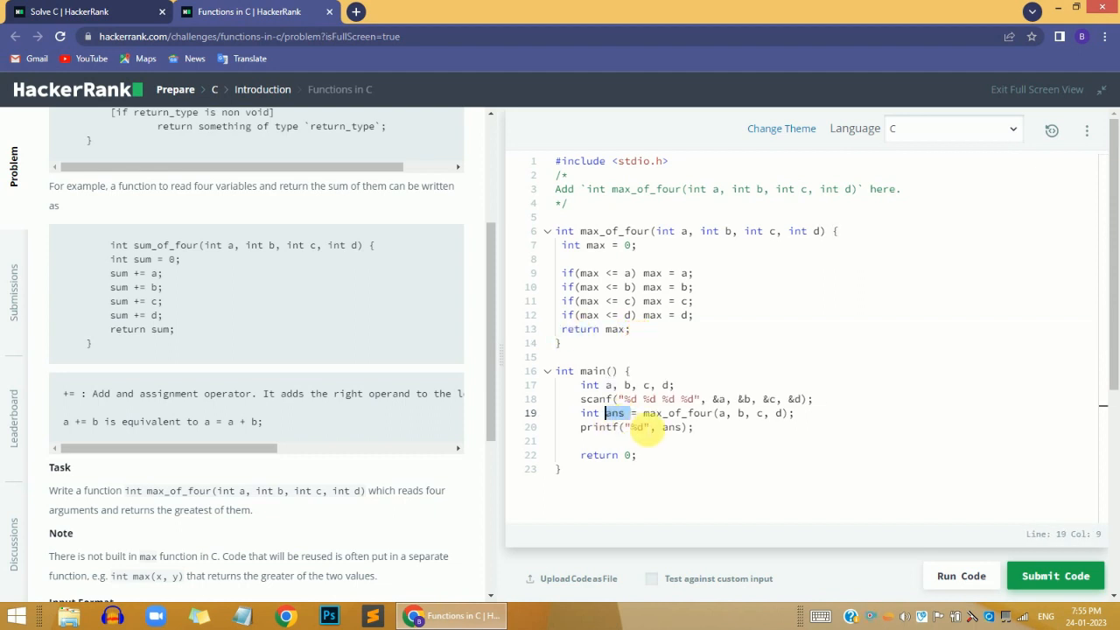